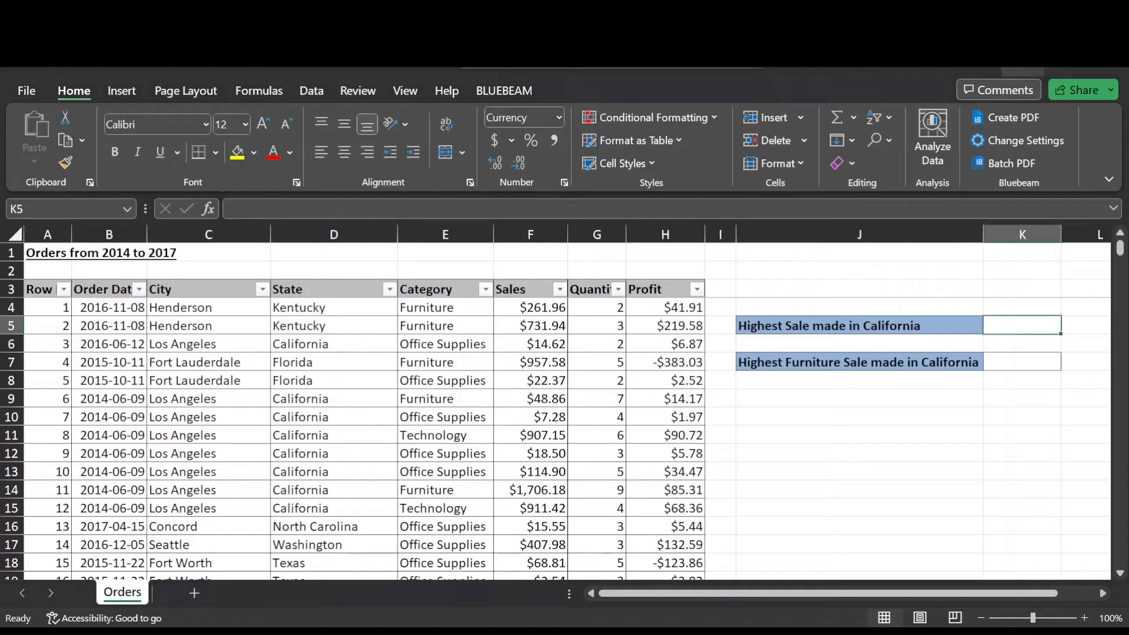
pyautogui.moveTo(166, 289)
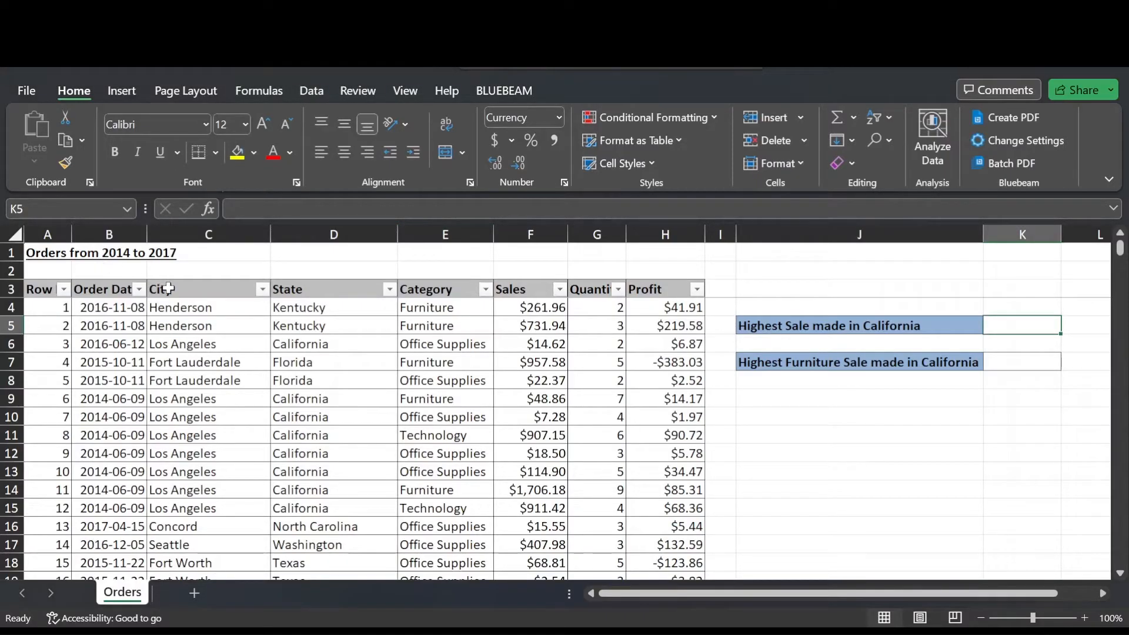
# Turn off the AutoFilter on the Orders table and select cell K5.
pyautogui.click(311, 90)
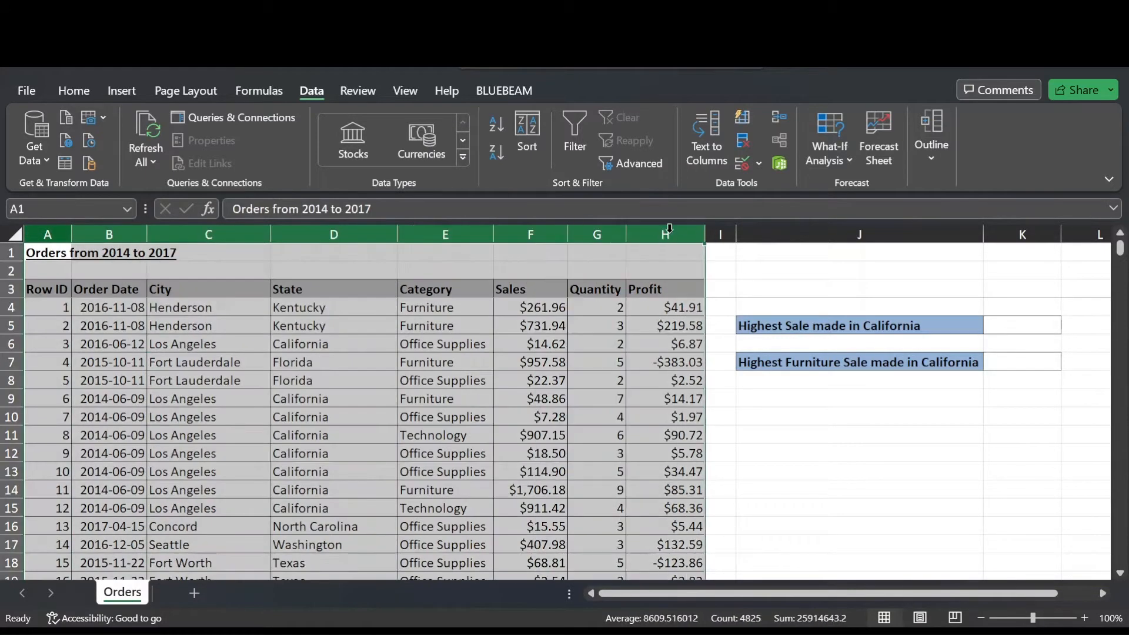
pyautogui.scroll(-3)
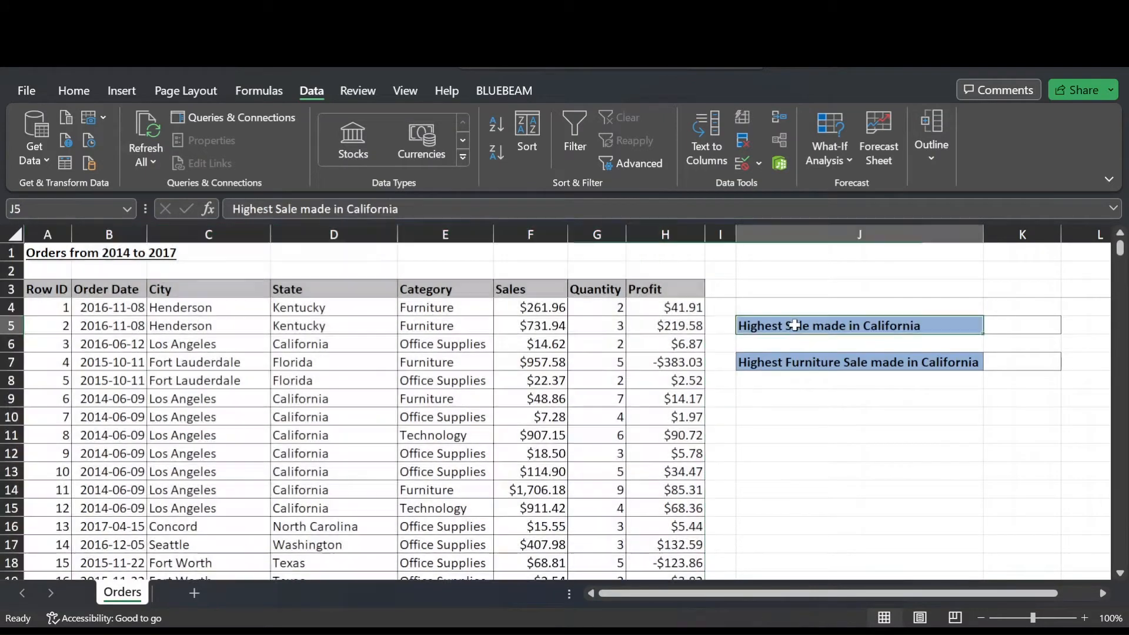
pyautogui.click(1022, 326)
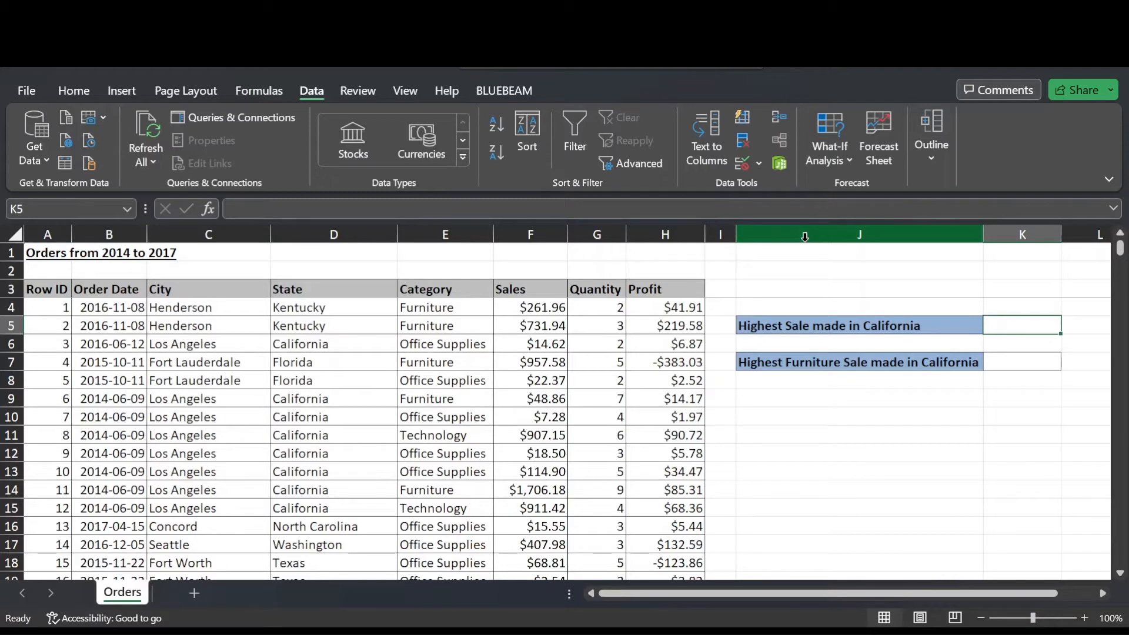
# Begin =MAXIFS( in K5 with the absolute Sales range F4:F605 as the max range.
pyautogui.write('=maxifs')
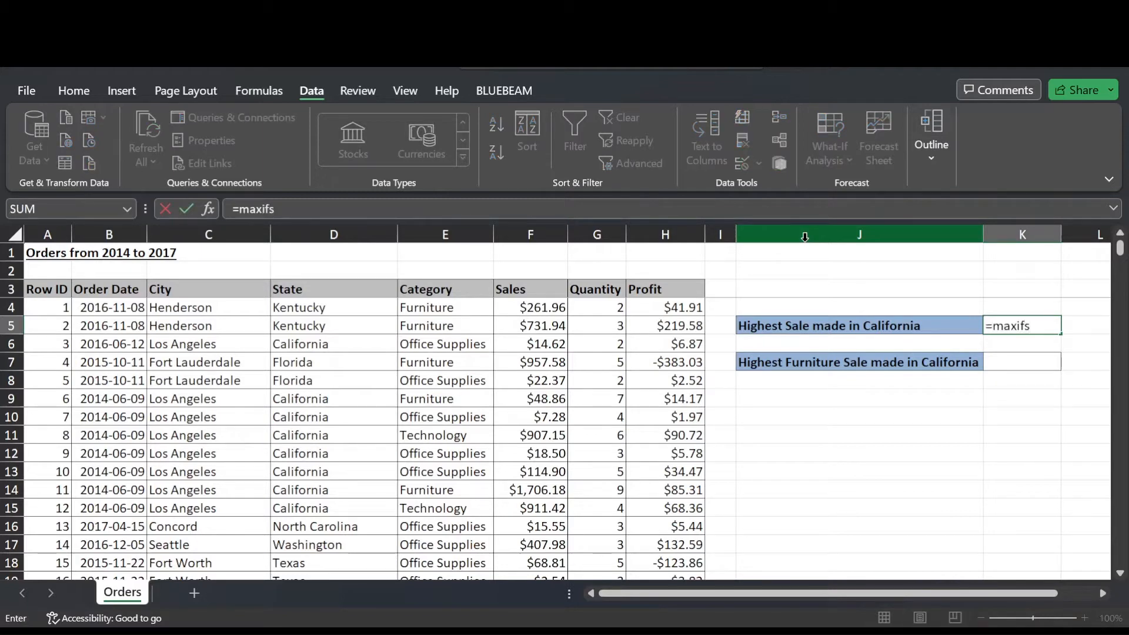
pyautogui.write('(')
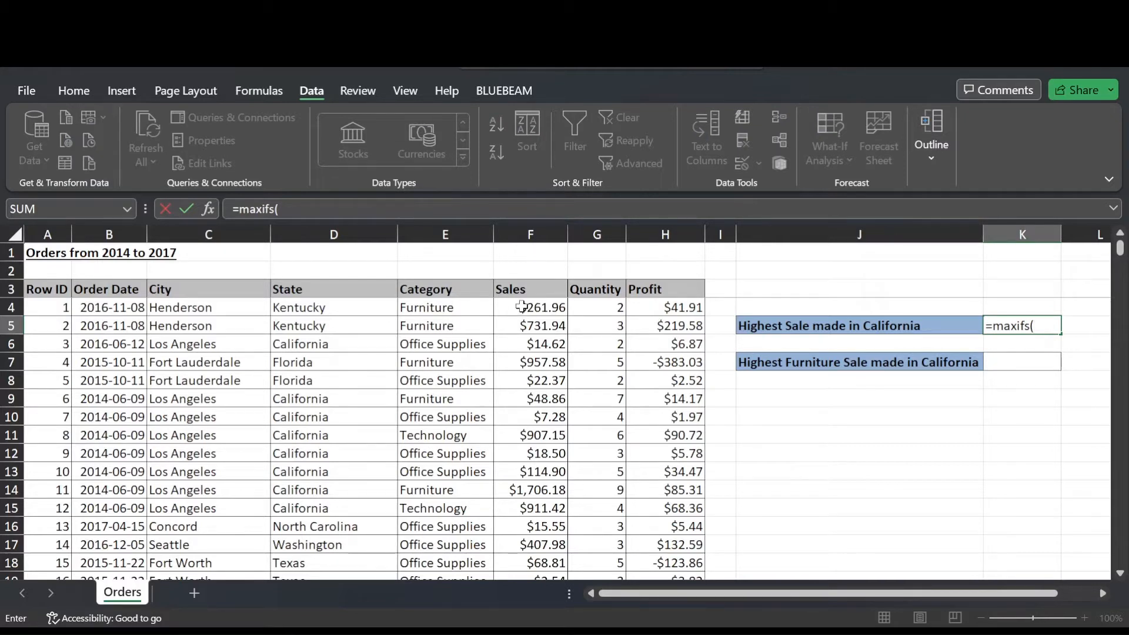
pyautogui.moveTo(530, 308)
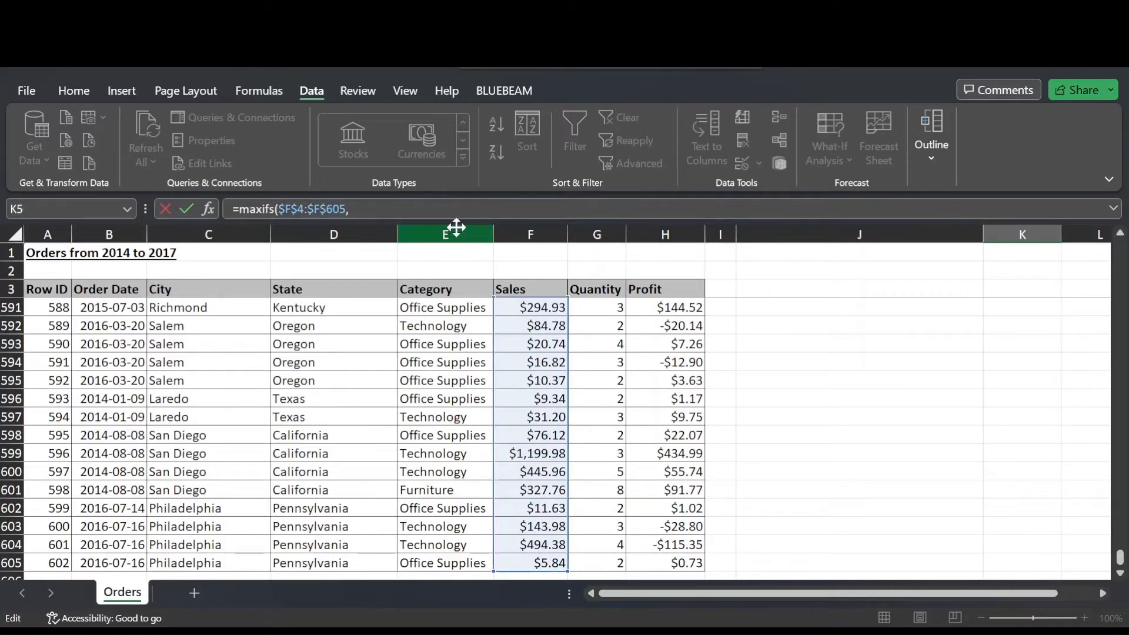
pyautogui.moveTo(454, 307)
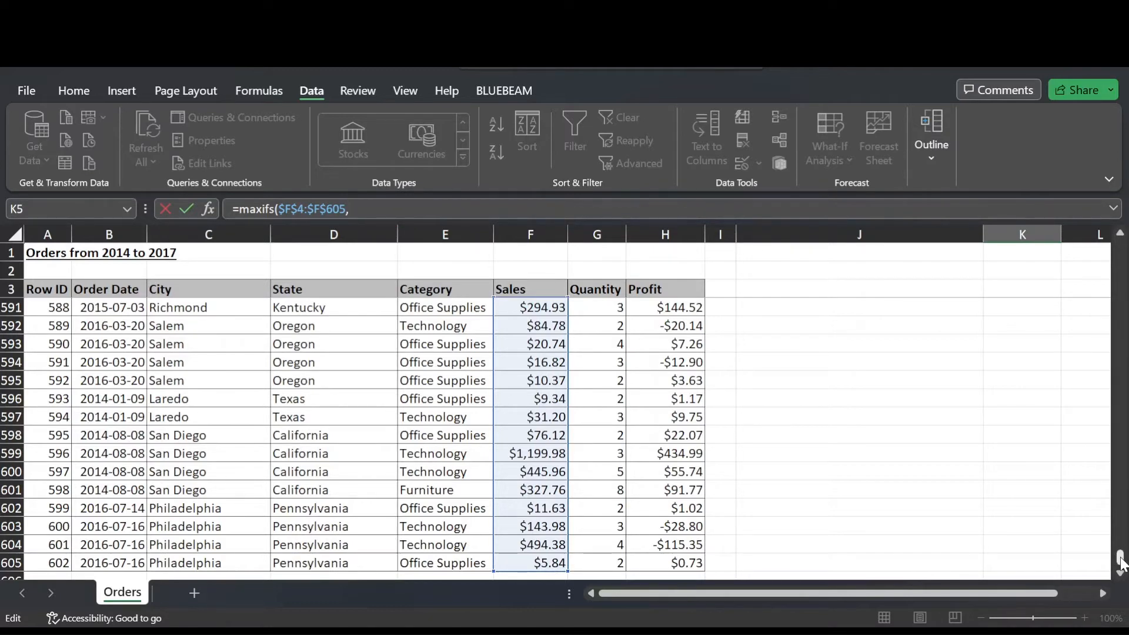
pyautogui.scroll(3)
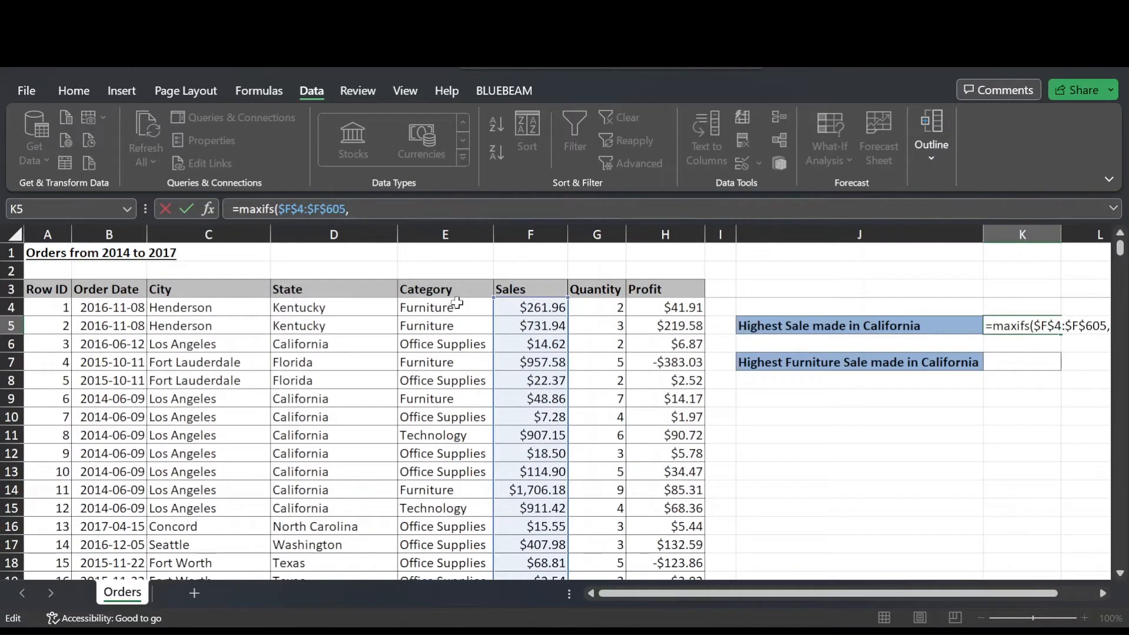
# Add the criteria pair State D4:D605 equals "California" to the K5 formula.
pyautogui.click(333, 307)
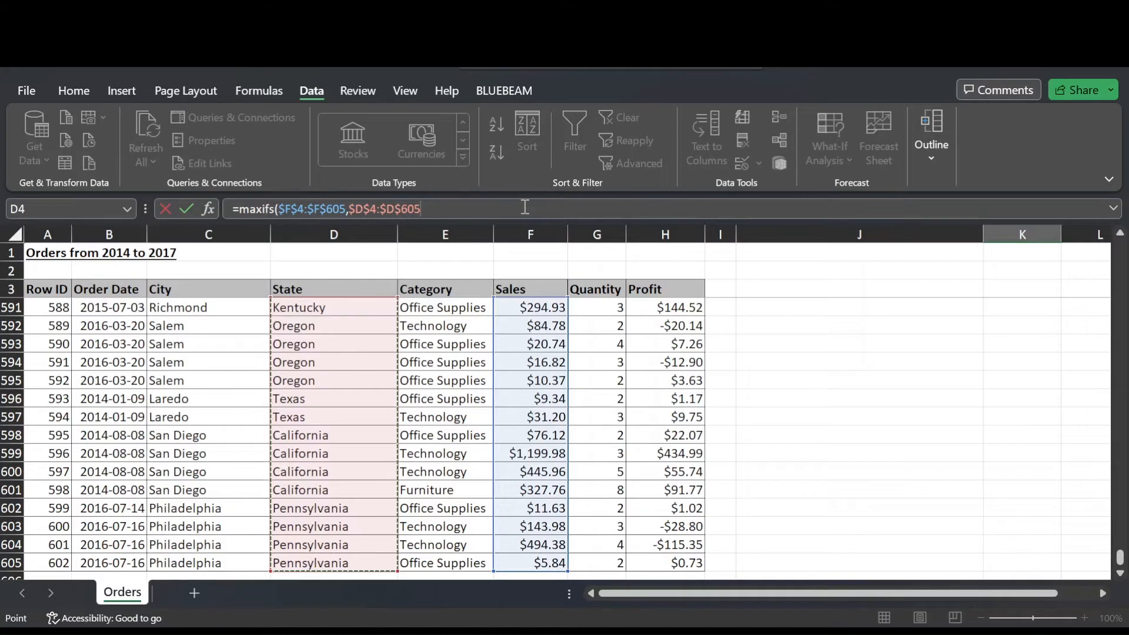
pyautogui.write(',')
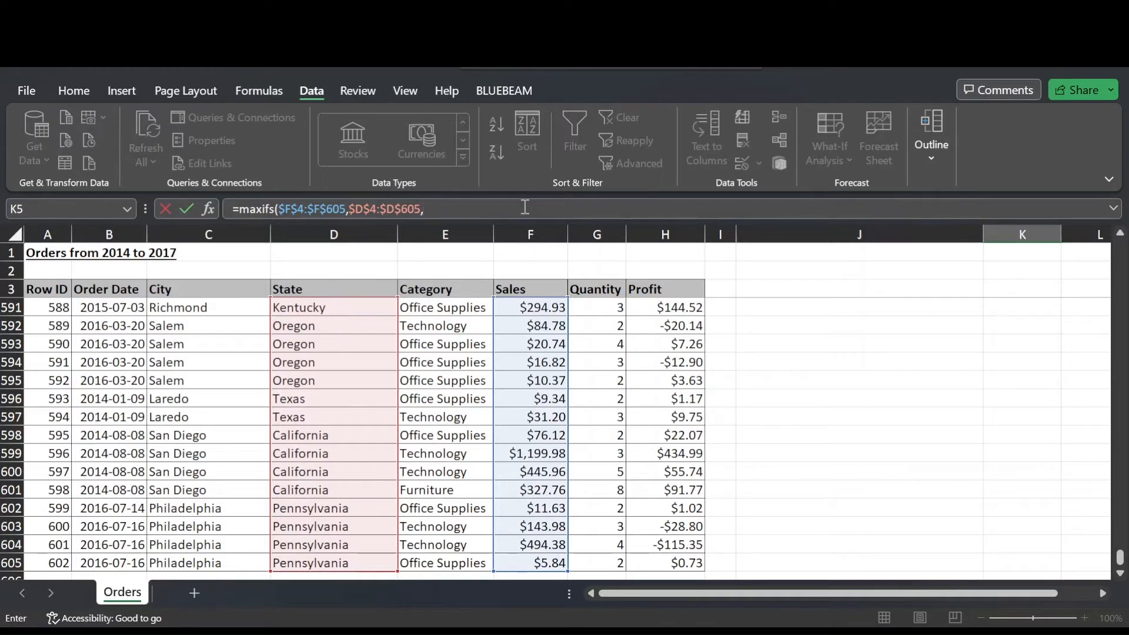
pyautogui.write('"Califo')
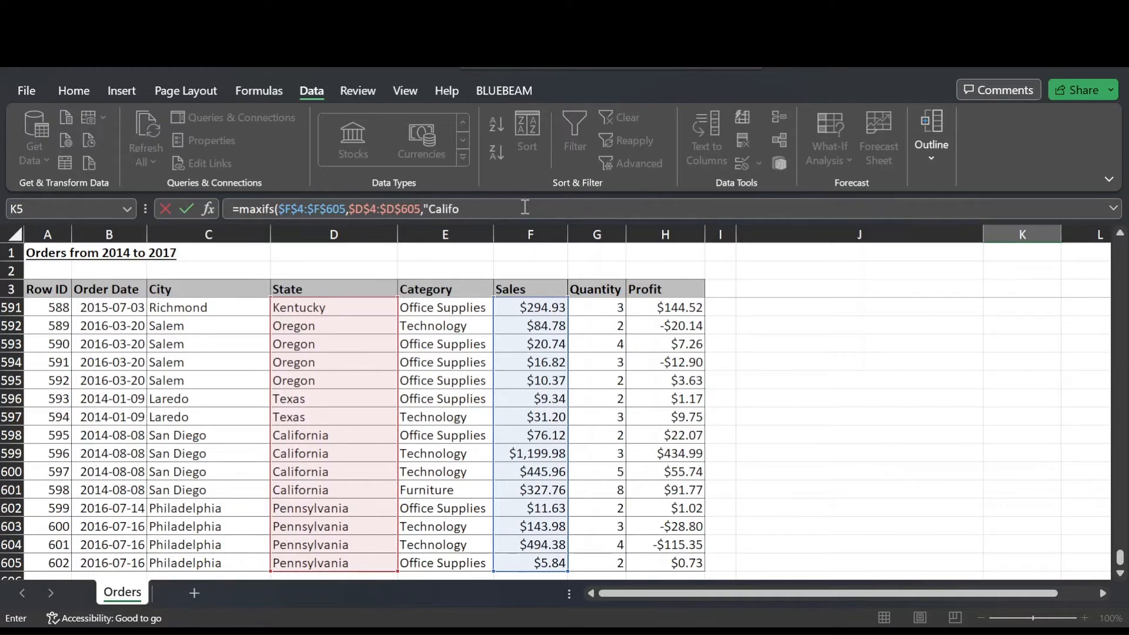
pyautogui.write('rnia')
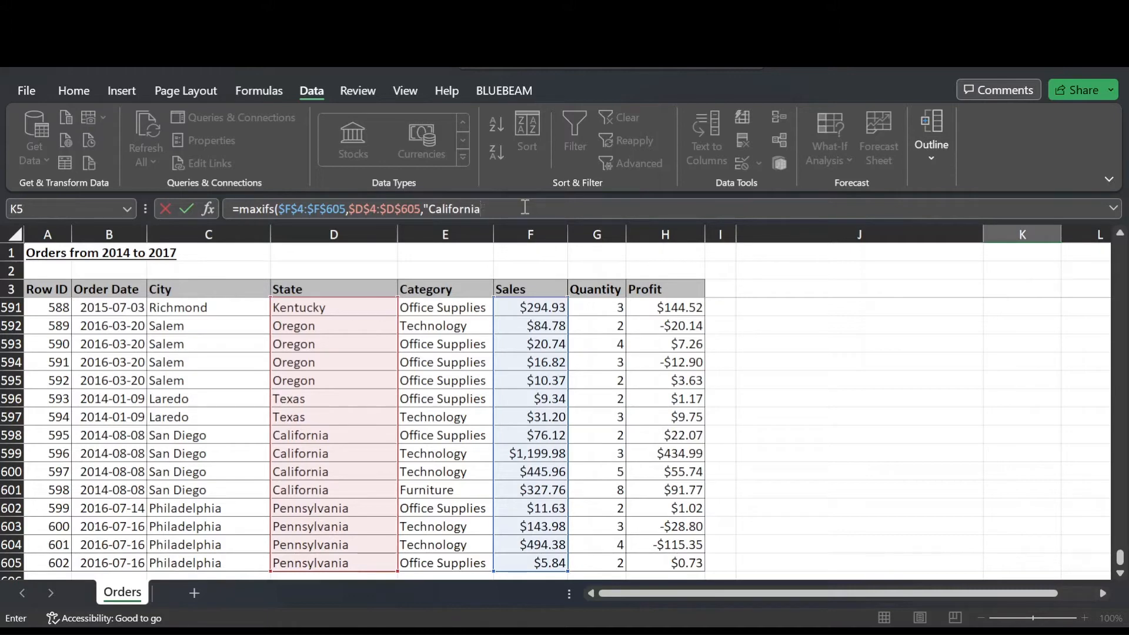
pyautogui.write('"')
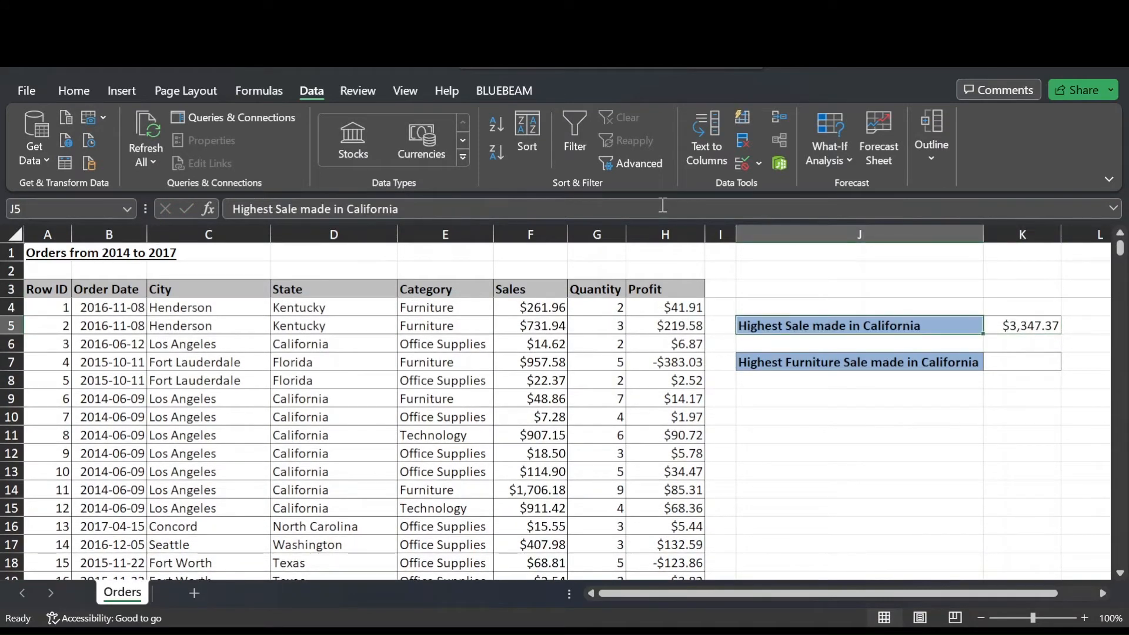
pyautogui.moveTo(403, 295)
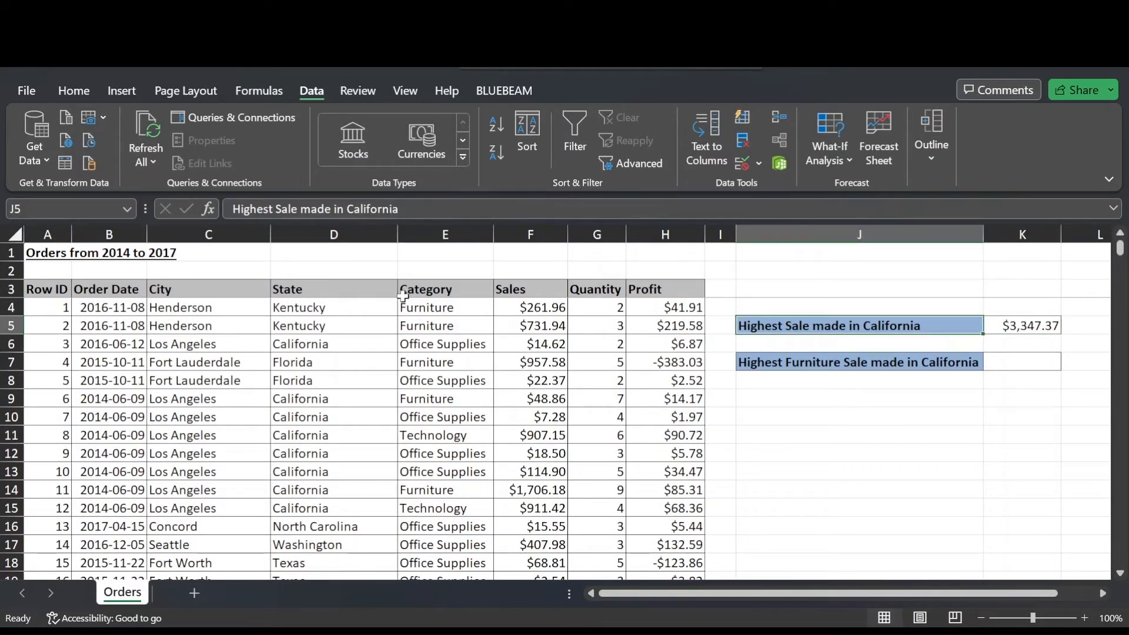
pyautogui.moveTo(1058, 439)
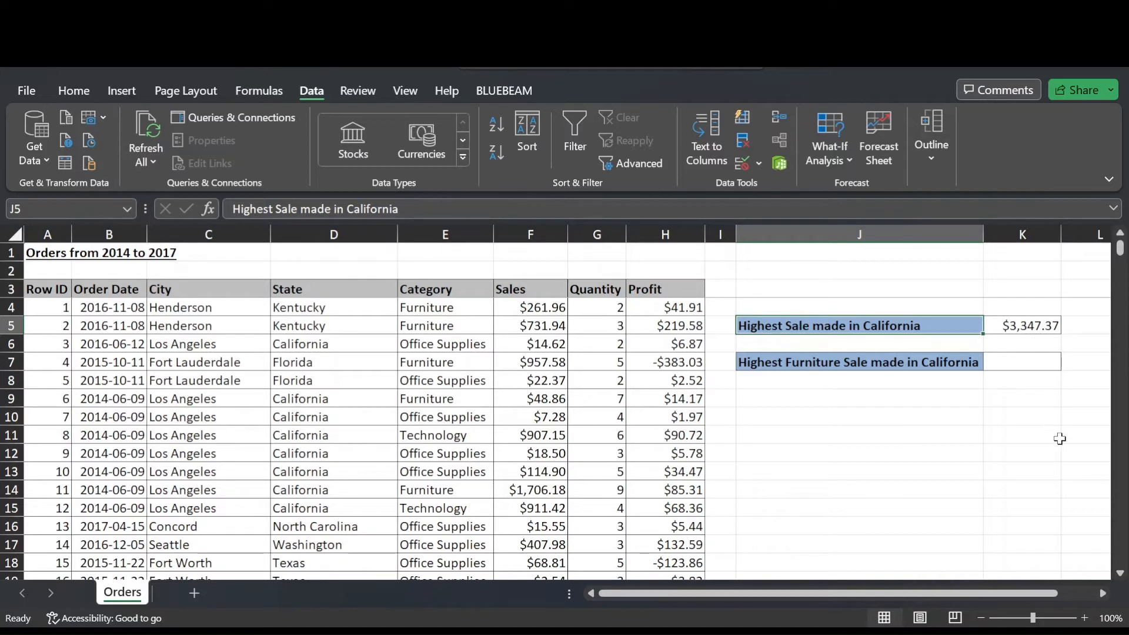
# Confirm the K5 formula returning $3,347.37, then reselect K5 from K7.
pyautogui.click(1021, 361)
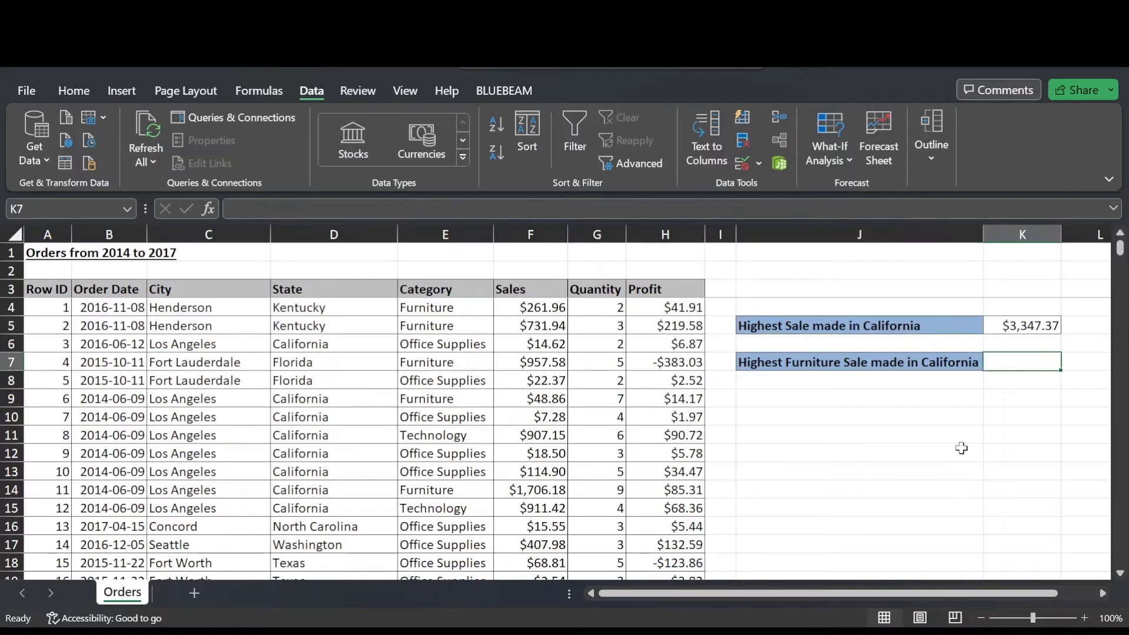
pyautogui.click(1021, 324)
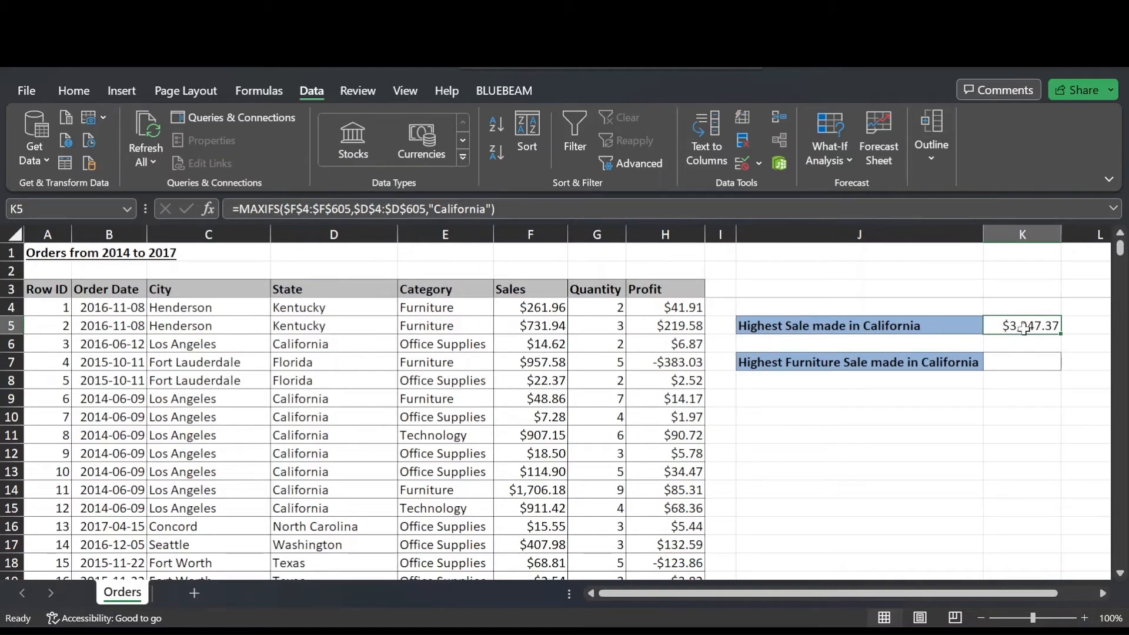
# Paste the K5 formula into K7 and add a comma before its closing parenthesis.
pyautogui.click(1022, 362)
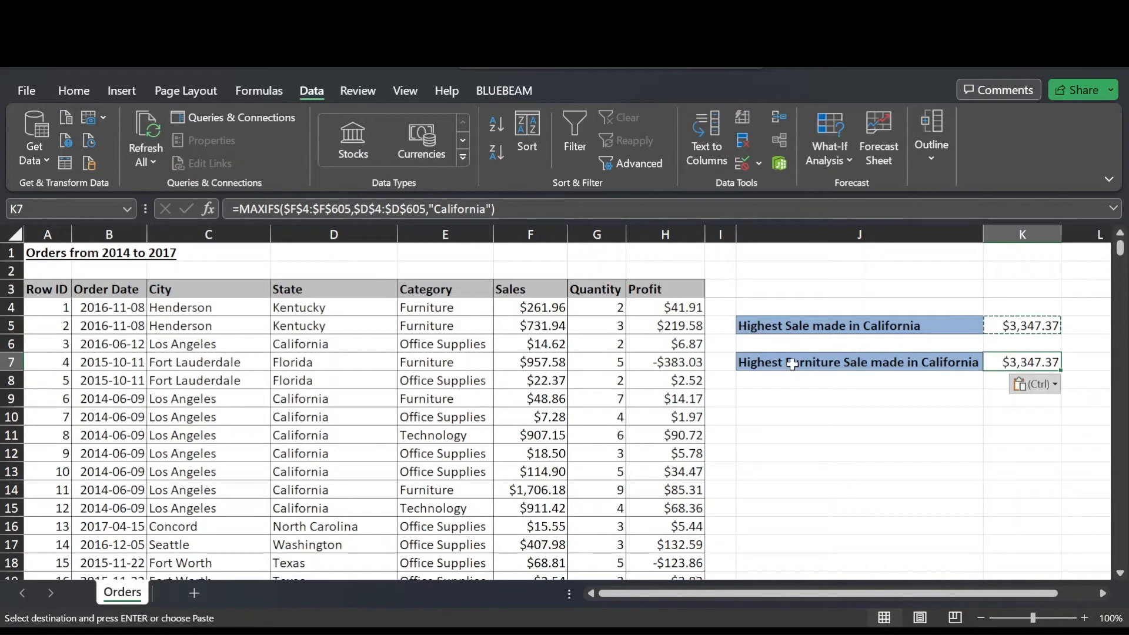
pyautogui.moveTo(1036, 443)
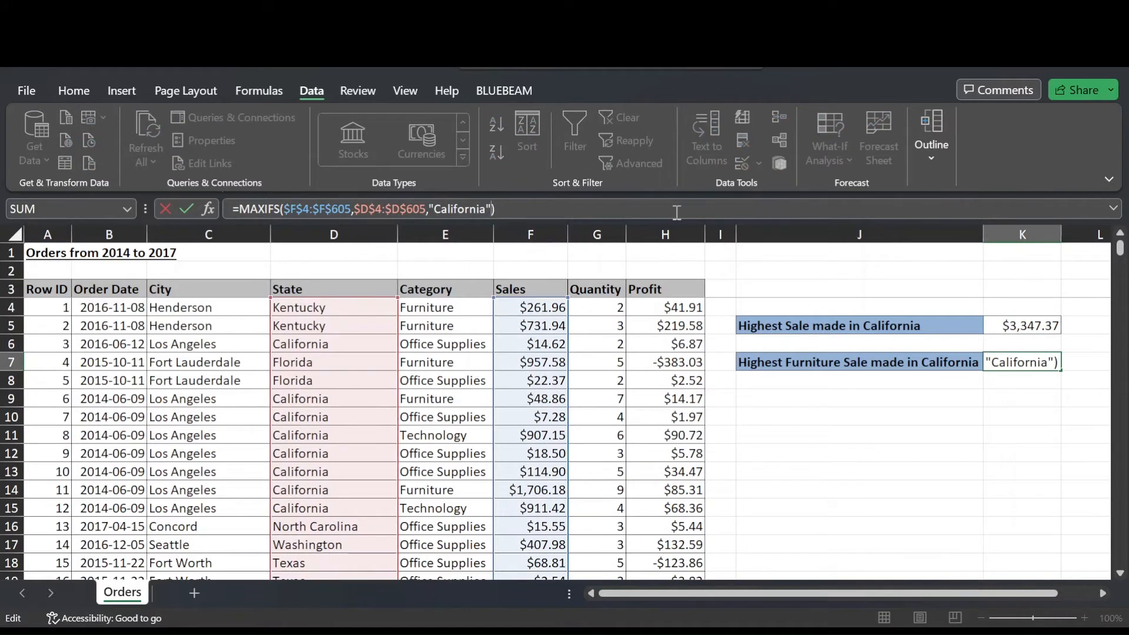
pyautogui.click(445, 235)
pyautogui.write(',')
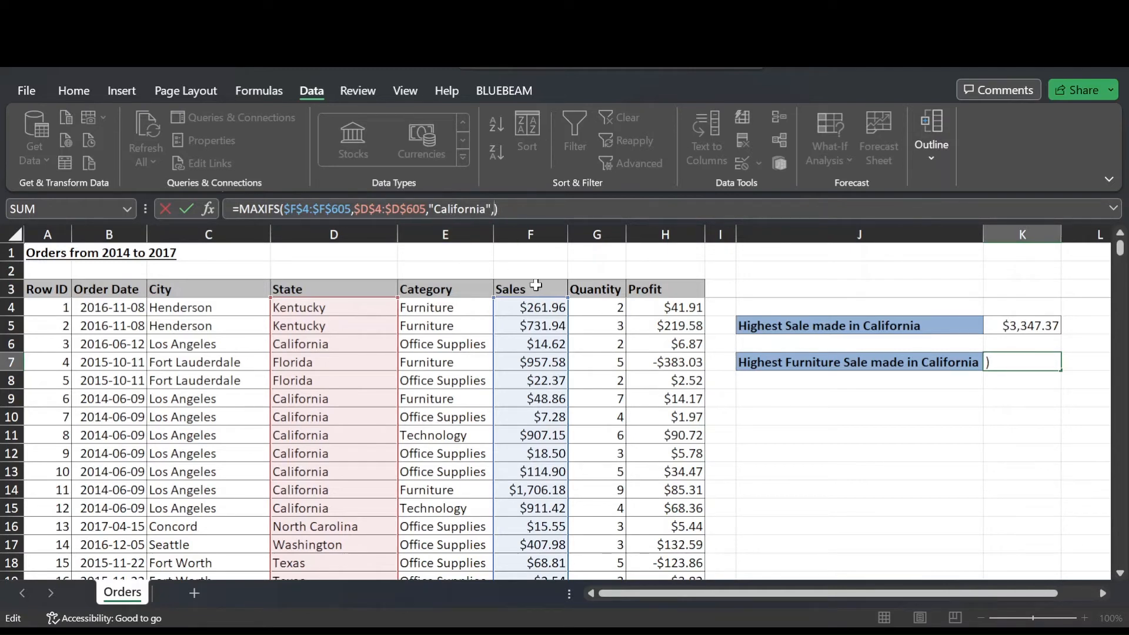
pyautogui.moveTo(442, 308)
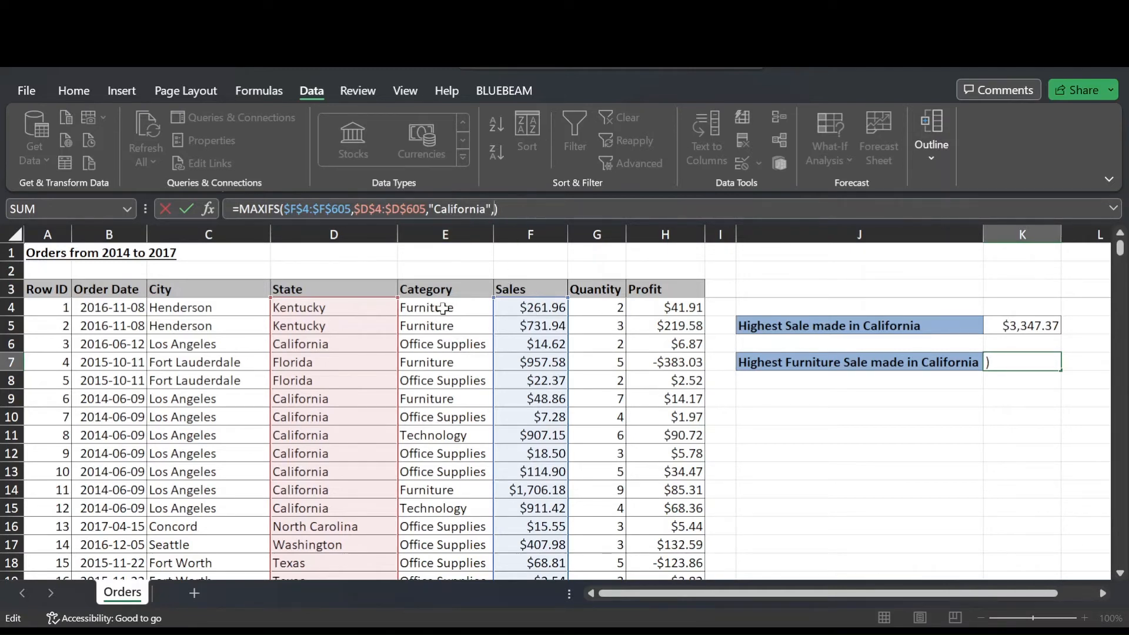
# Add criteria Category E4:E605 equals "Furniture" to K7, returning $1,706.18.
pyautogui.click(444, 307)
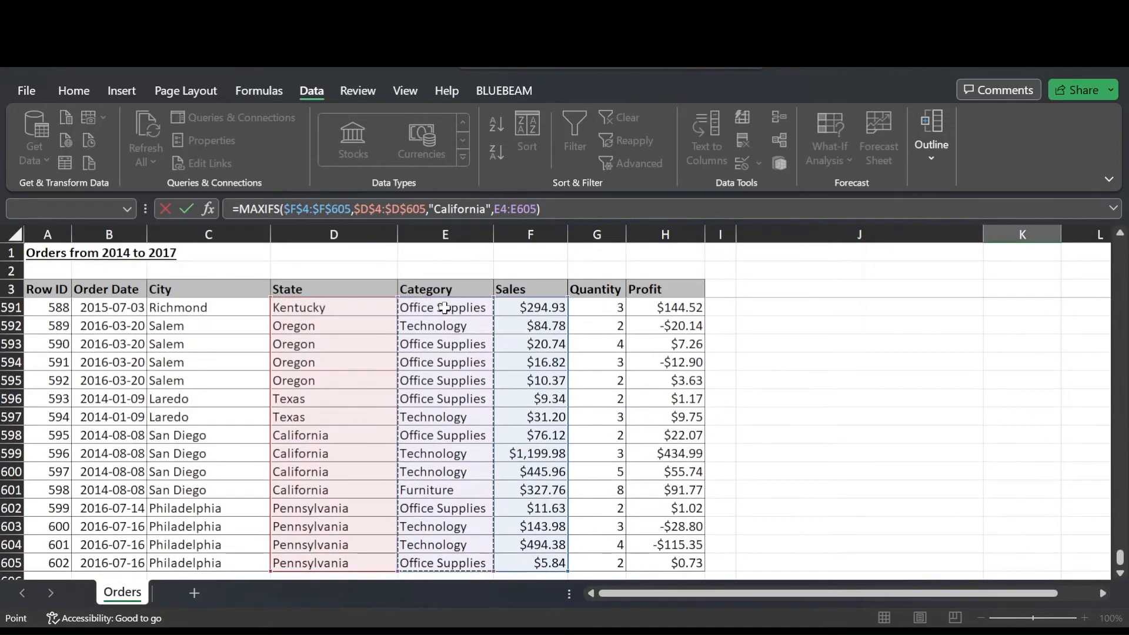
pyautogui.press('f4')
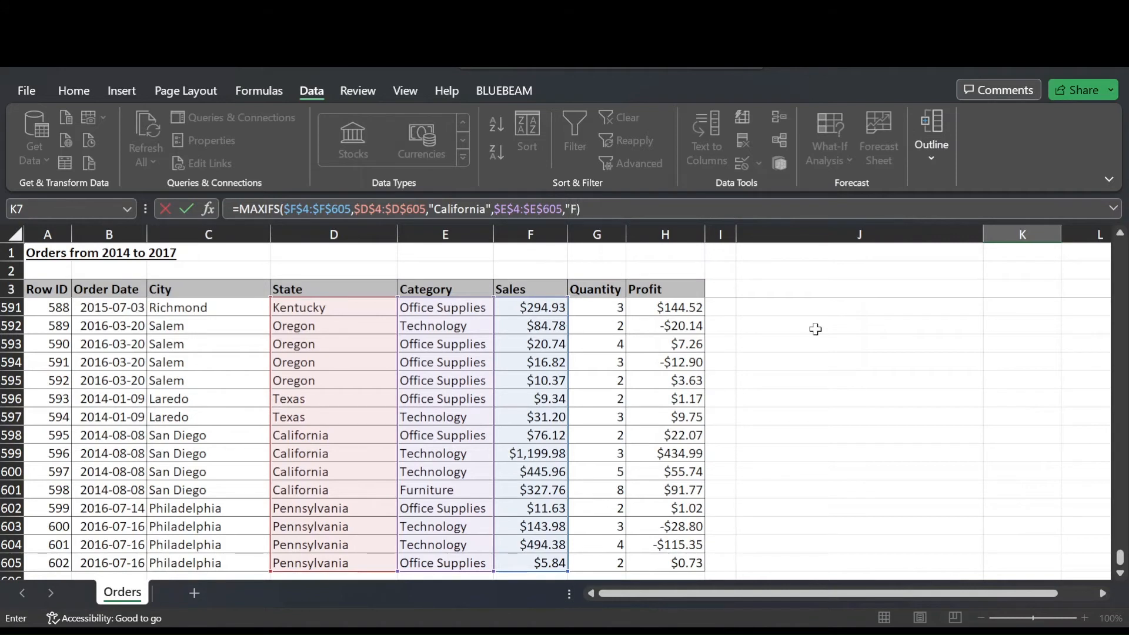
pyautogui.write('urn')
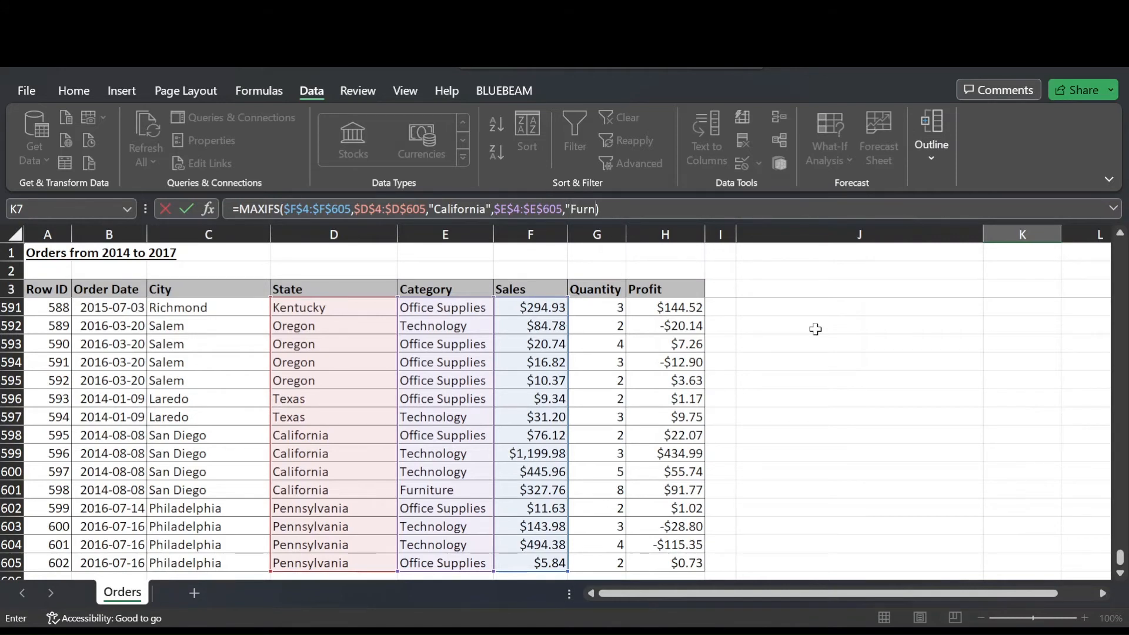
pyautogui.write('iture"')
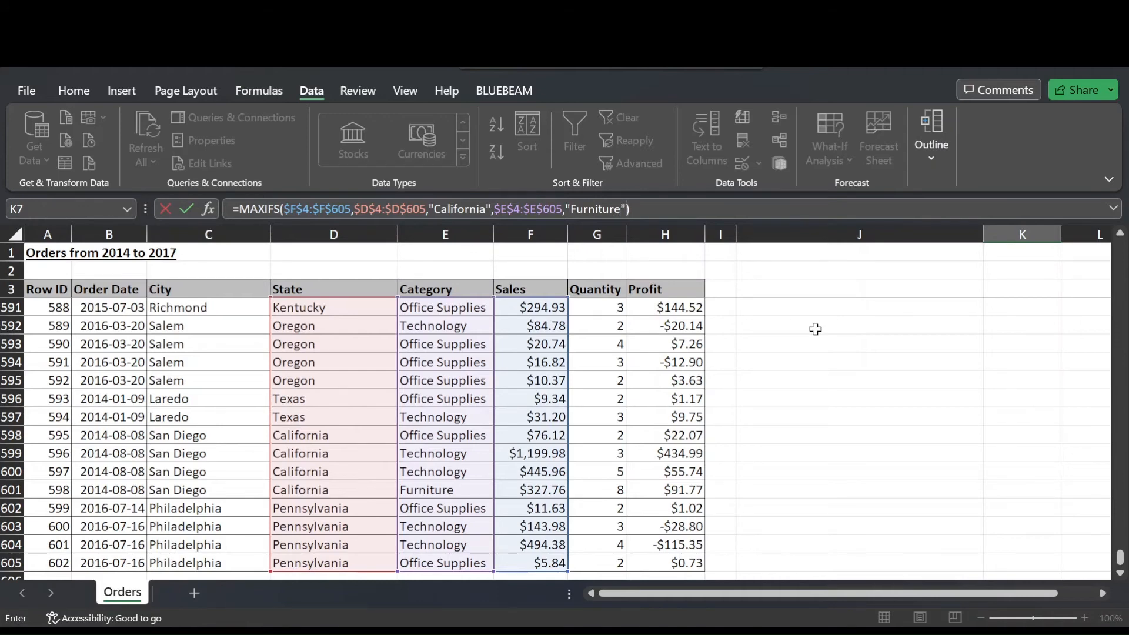
pyautogui.press('Return')
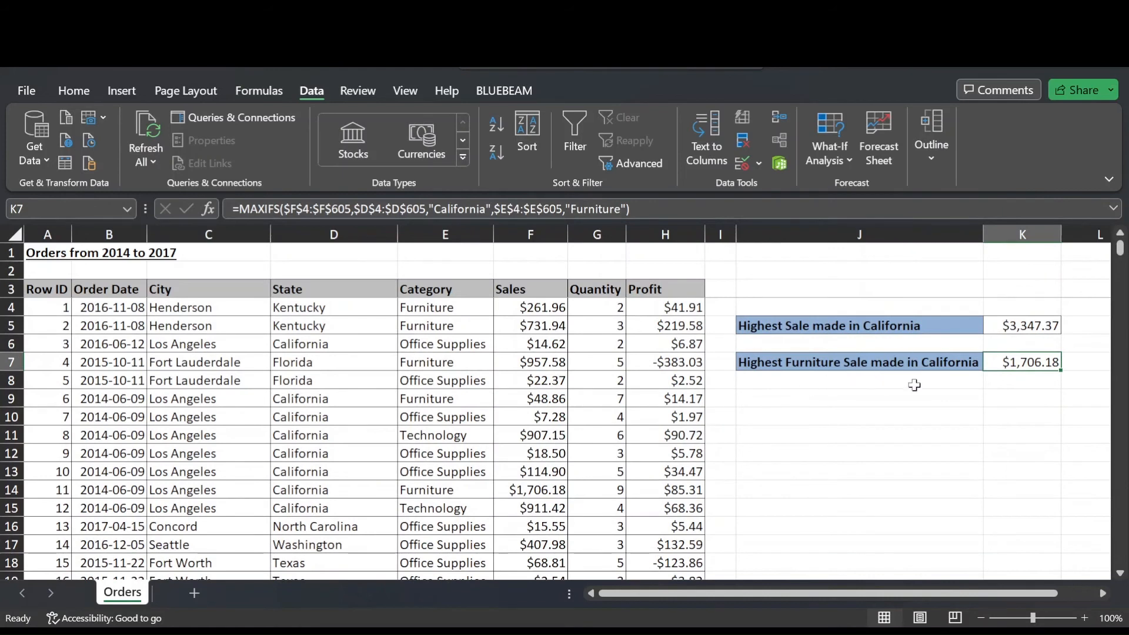
pyautogui.moveTo(1016, 373)
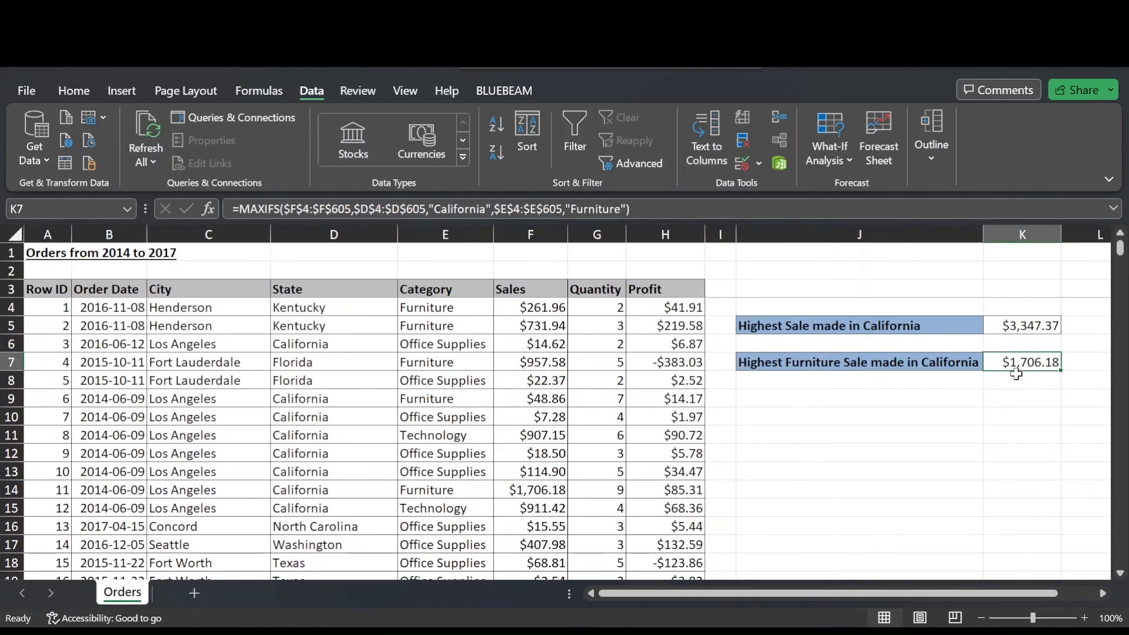